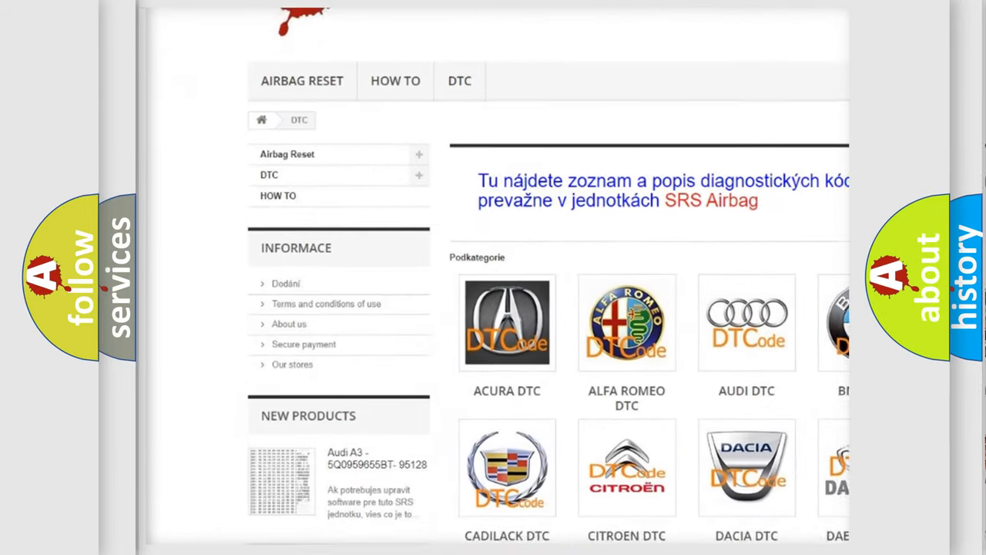
{"action": "scroll", "scroll_direction": "down", "scroll_amount": 3}
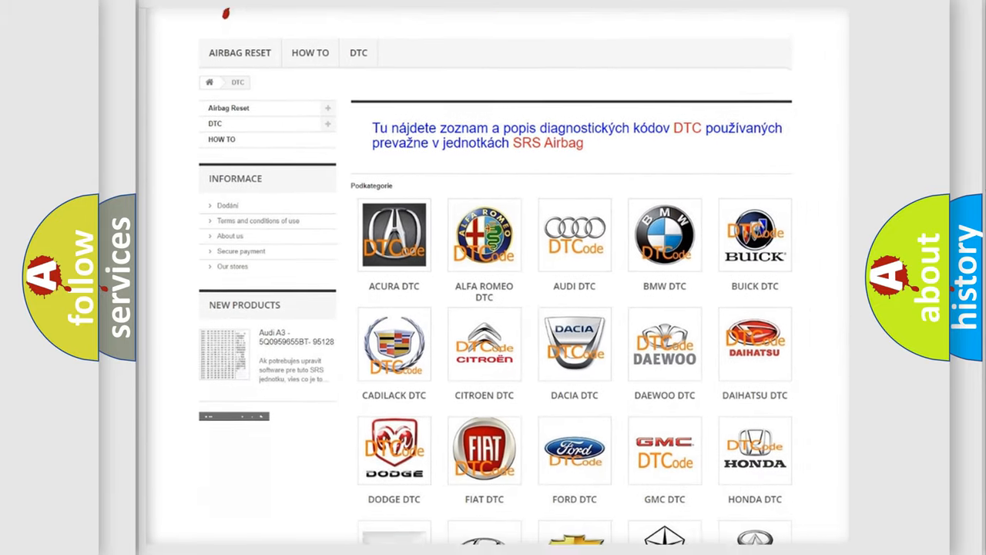
{"action": "scroll", "scroll_direction": "down", "scroll_amount": 3}
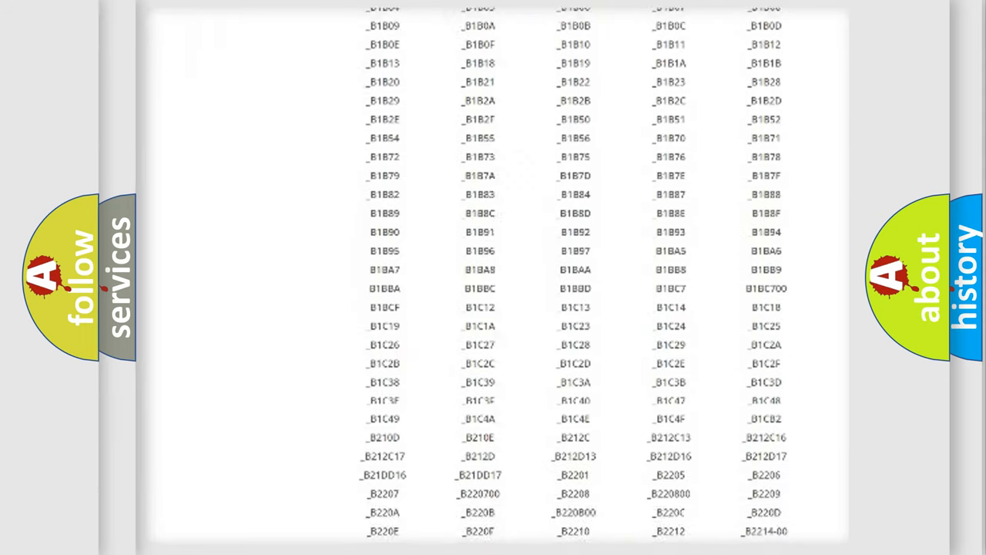
{"action": "scroll", "scroll_direction": "down", "scroll_amount": 3}
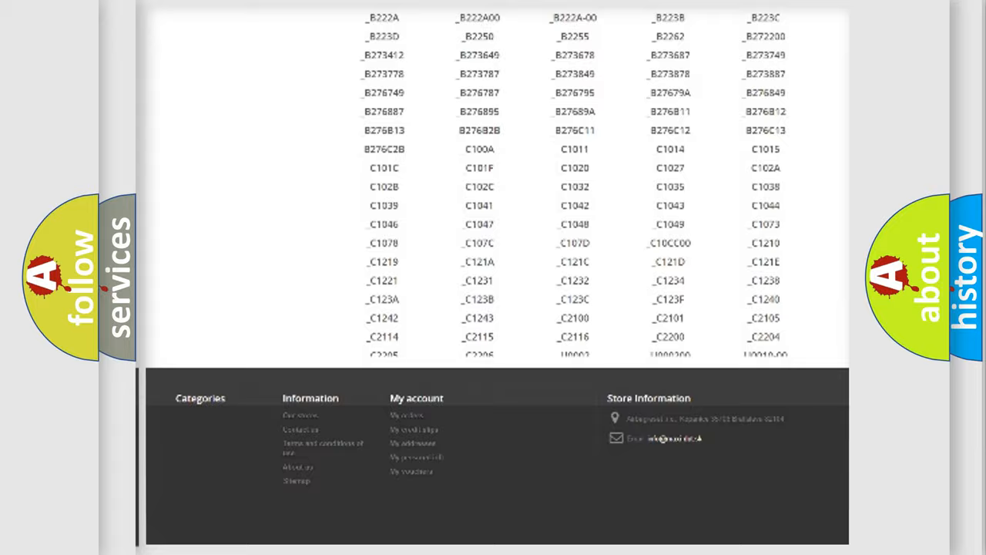